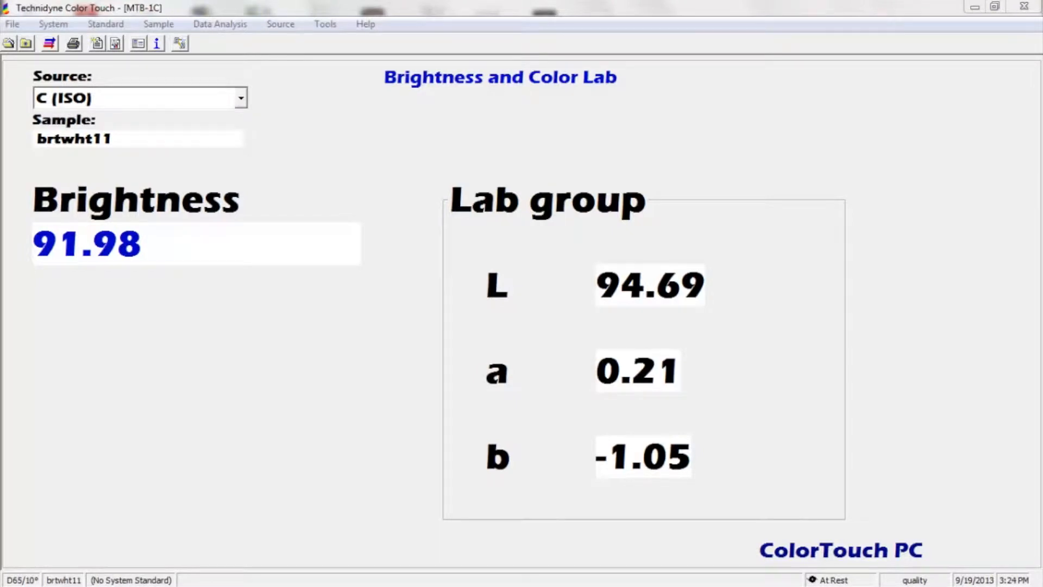
- Close the MTB-1C brightness and color file and launch Primary Calibration for sources C and D65
{"action": "left_click", "coordinate": [12, 24]}
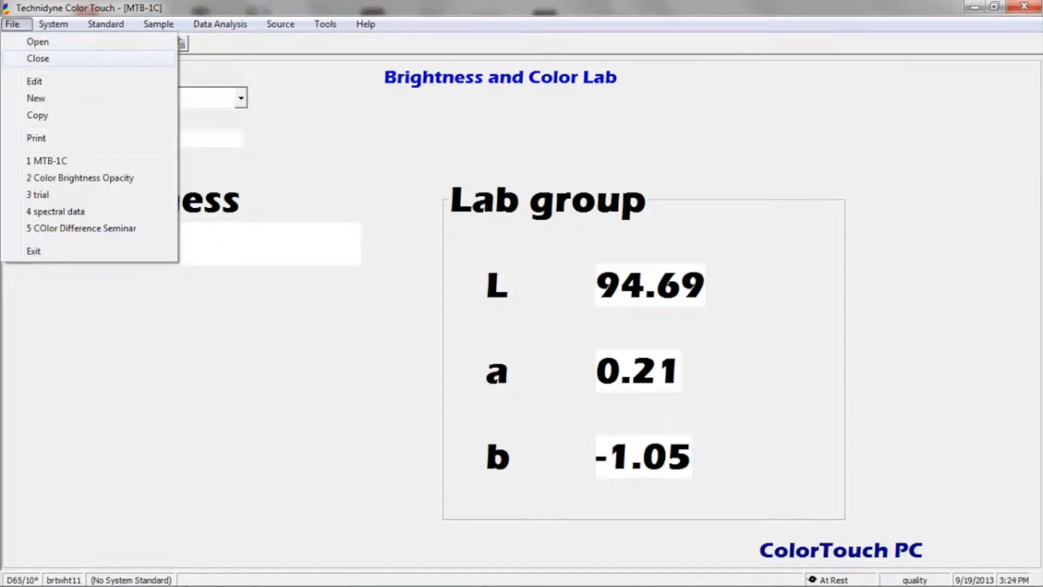
{"action": "left_click", "coordinate": [38, 59]}
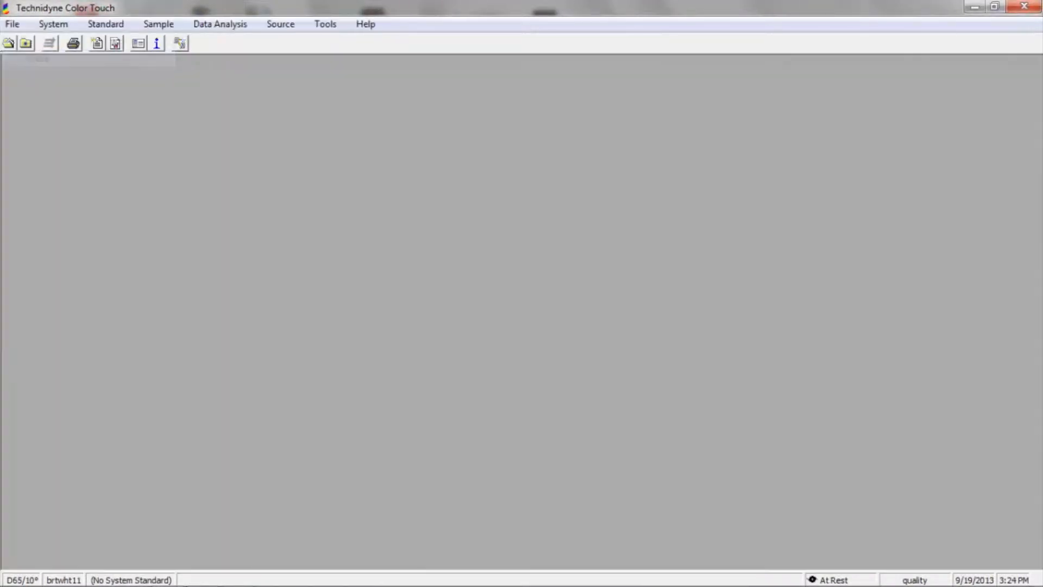
{"action": "left_click", "coordinate": [53, 24]}
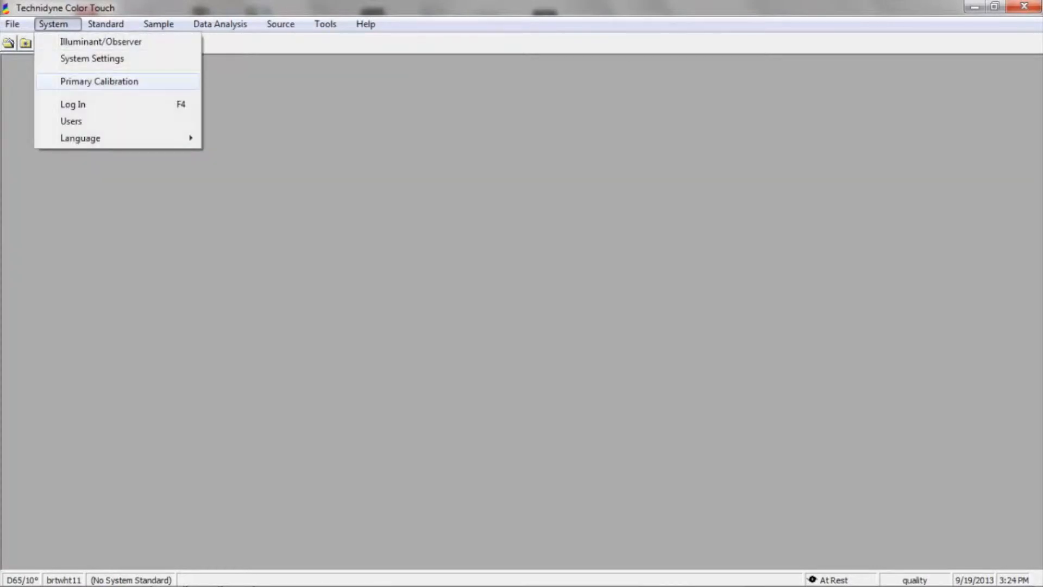
{"action": "left_click", "coordinate": [98, 81]}
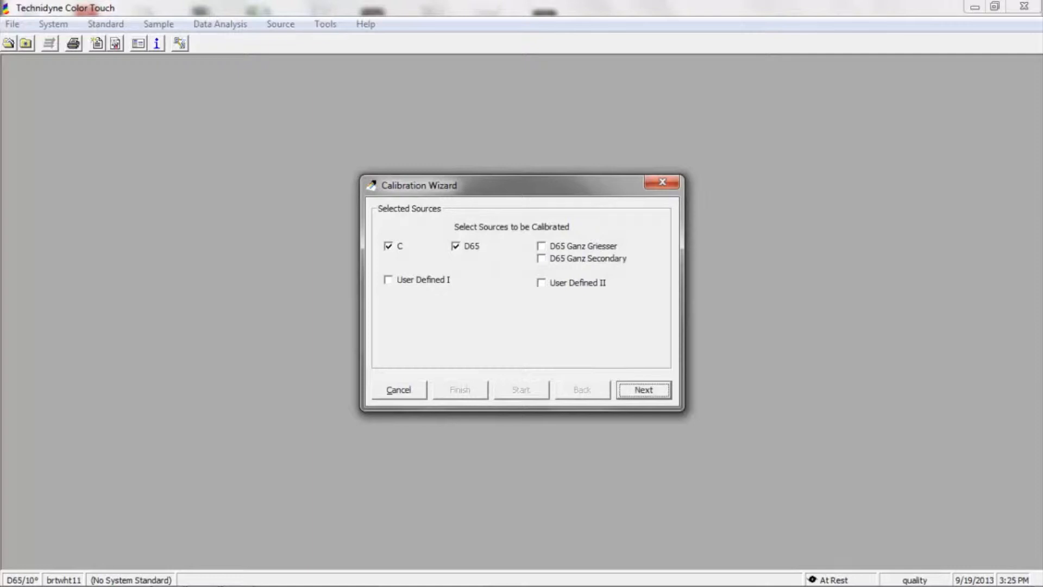
- Load the 90 STD20322 and WHITE20322 reference reflectance values from file and accept them
{"action": "left_click", "coordinate": [642, 389]}
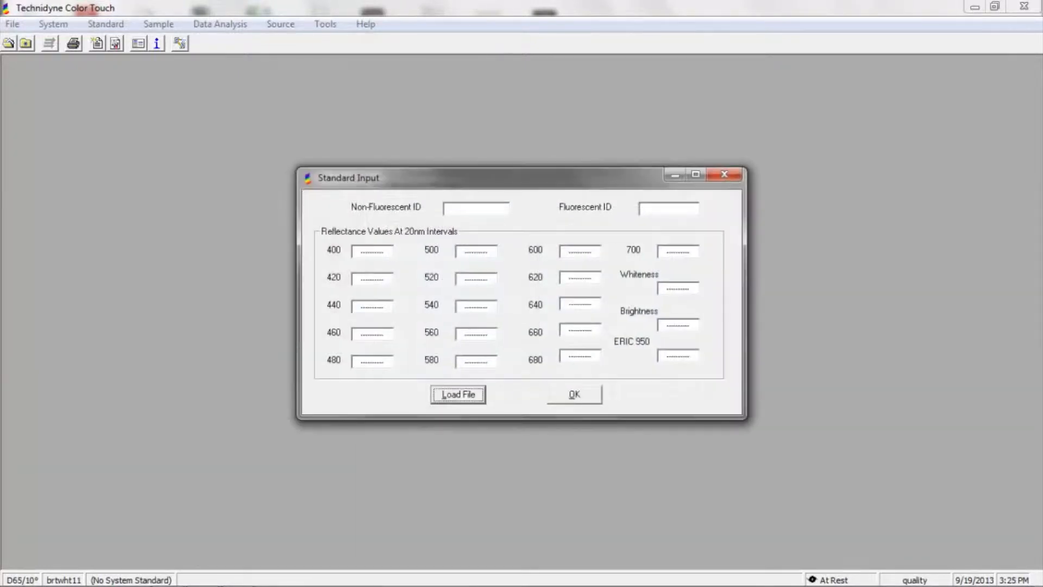
{"action": "left_click", "coordinate": [457, 394]}
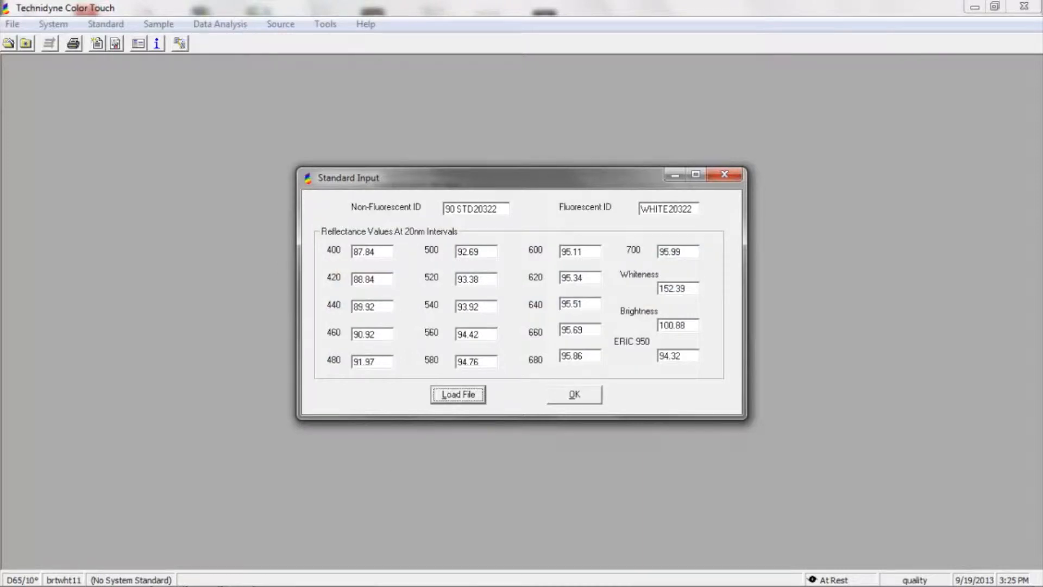
{"action": "left_click", "coordinate": [574, 394]}
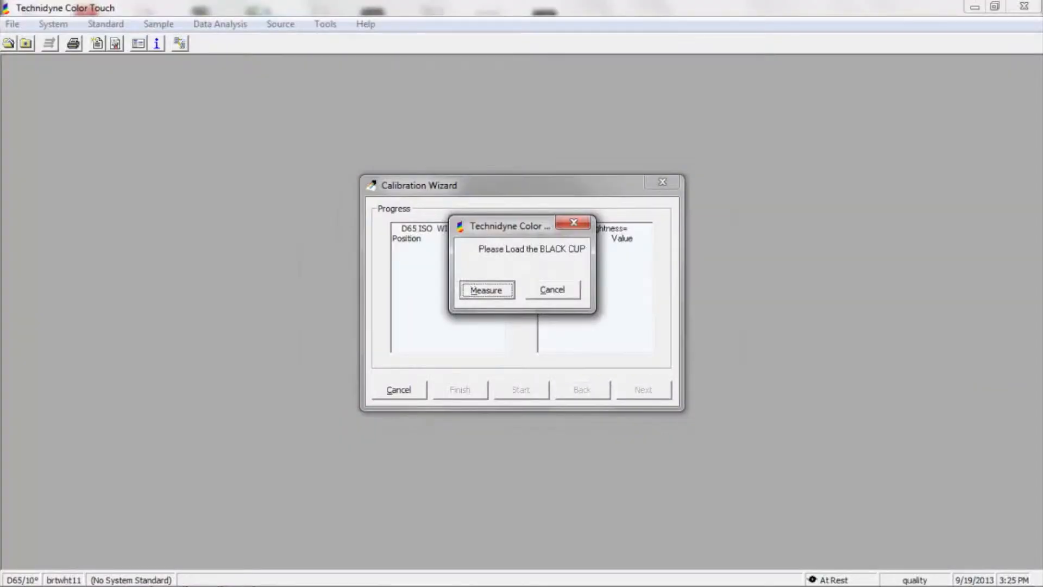
- Measure the black cup and advance to the WHITE20322 fluorescent sample prompt
{"action": "left_click", "coordinate": [485, 289]}
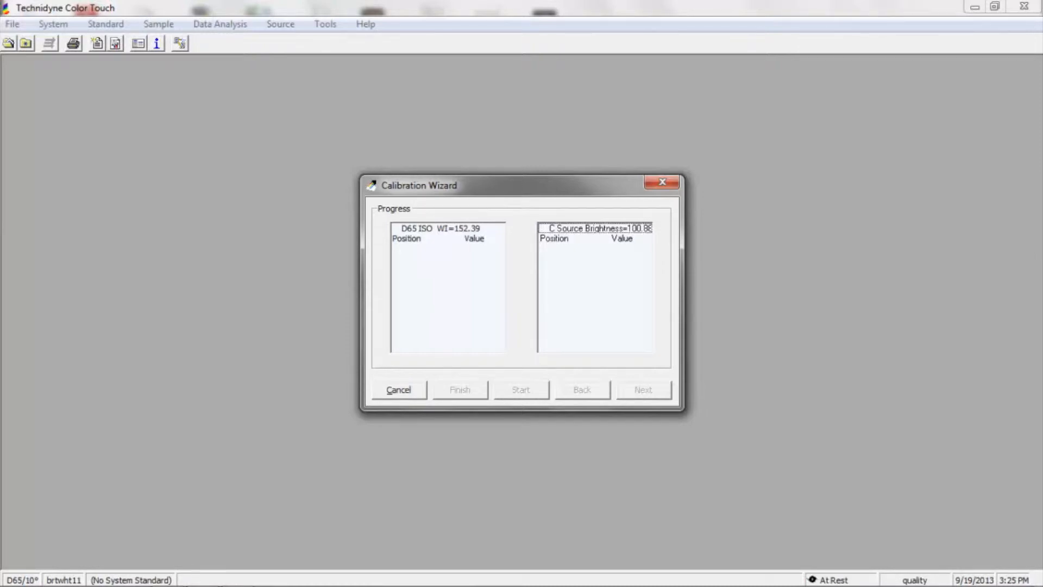
{"action": "left_click", "coordinate": [521, 389]}
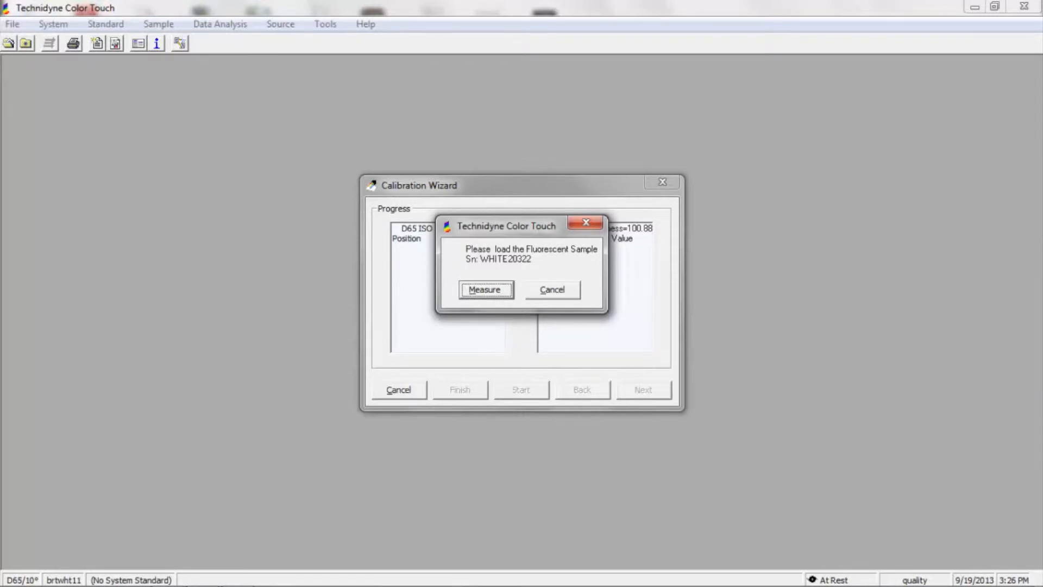
- Measure fluorescent sample WHITE20322, recording C brightness readings 100.57 and 100.86
{"action": "left_click", "coordinate": [484, 288]}
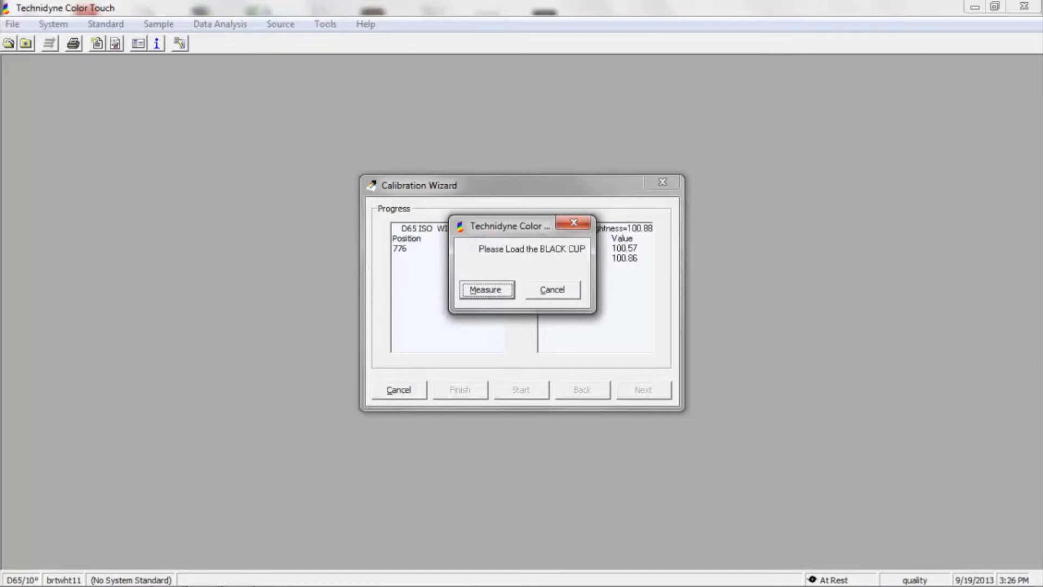
- Measure the black cup, then sample 90 STD20322, recording D65 whiteness 152.34
{"action": "left_click", "coordinate": [486, 289]}
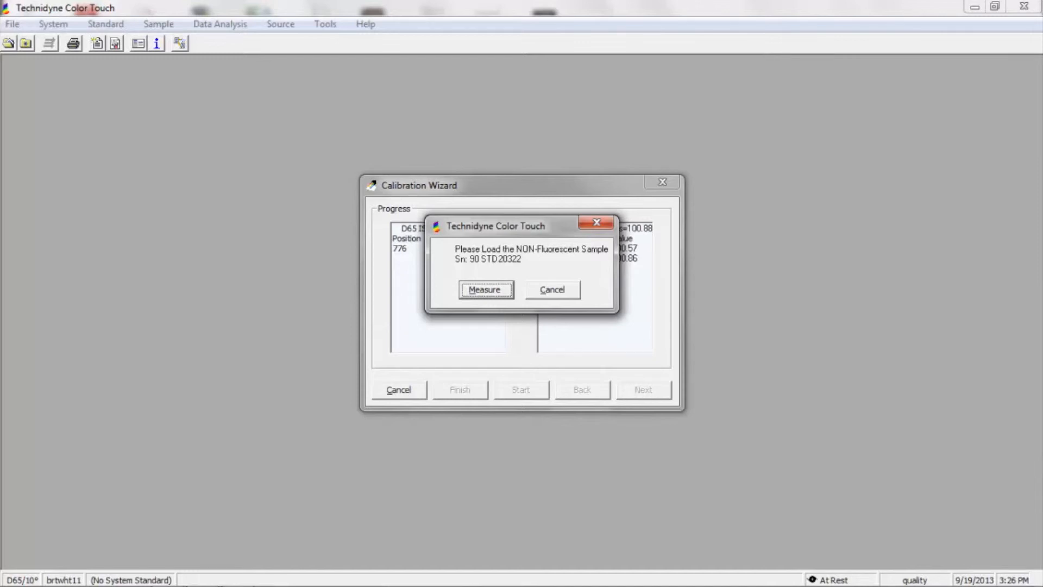
{"action": "left_click", "coordinate": [484, 290]}
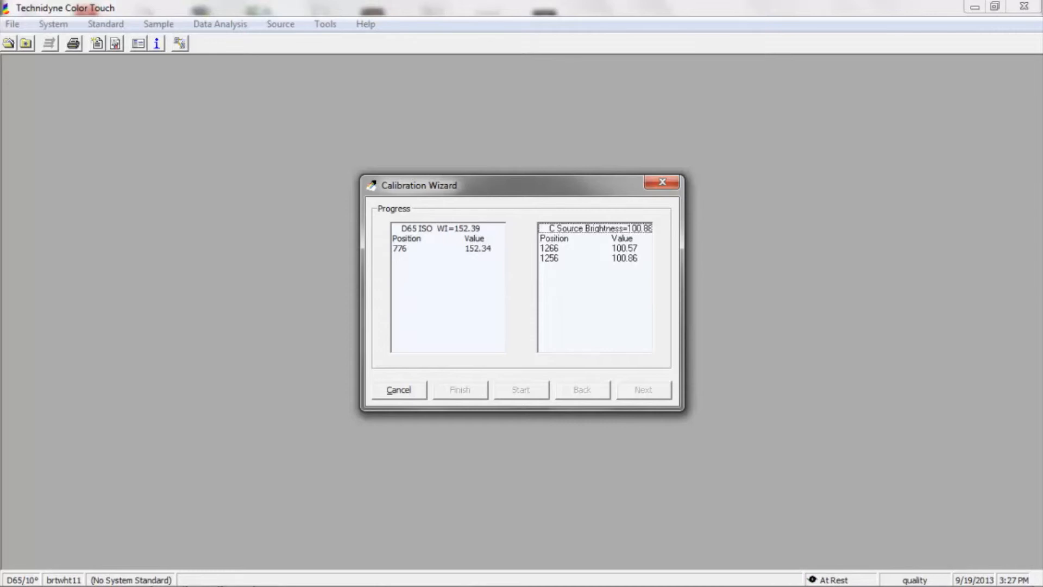
- Accept the calibration readings and close the wizard, returning to the empty main window
{"action": "left_click", "coordinate": [521, 389]}
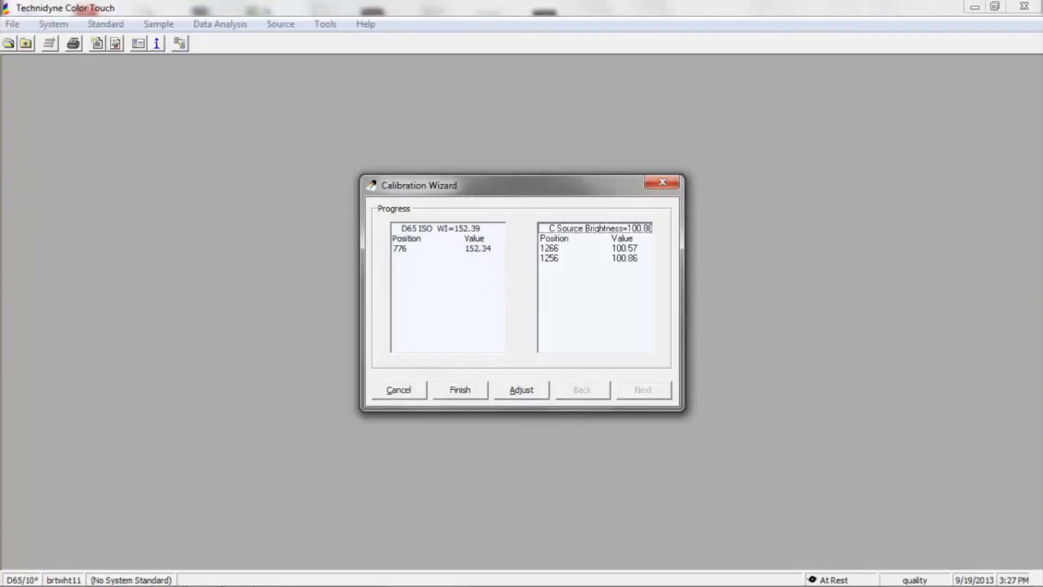
{"action": "left_click", "coordinate": [460, 390]}
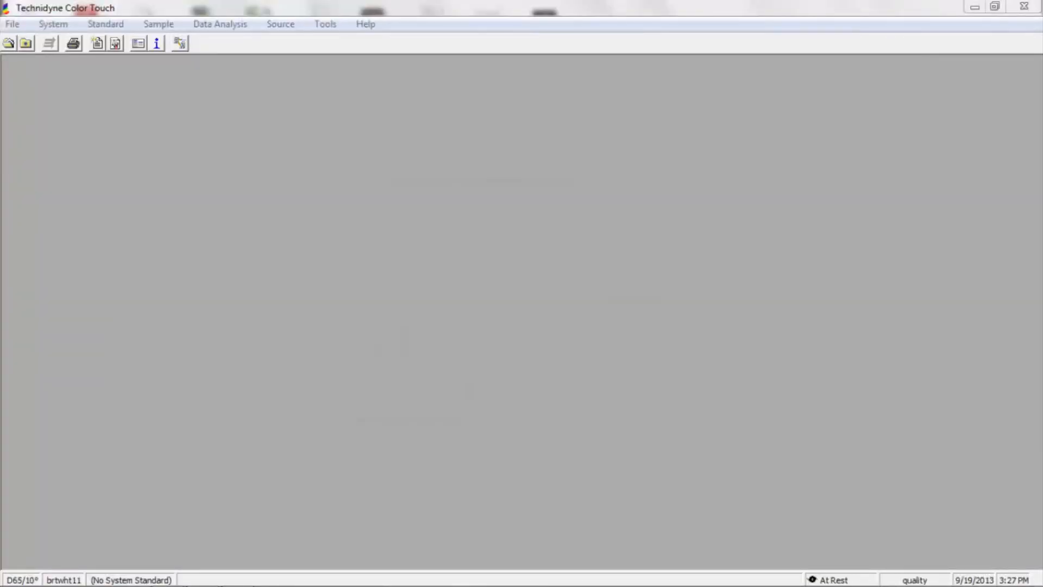